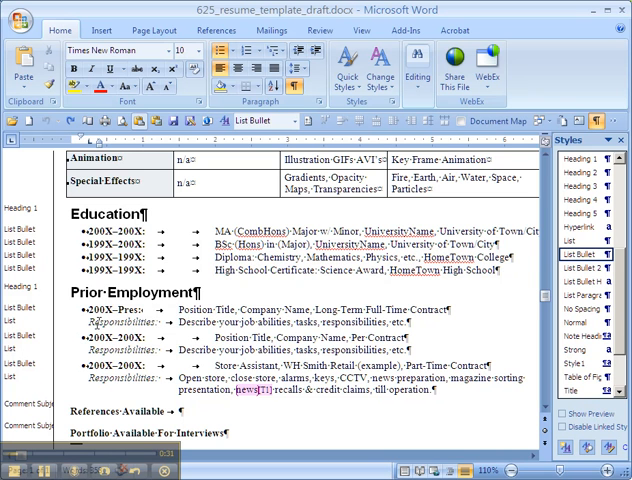
Bold the three Prior Employment job titles: Position Title, Position Title and Store Assistant.
click(571, 254)
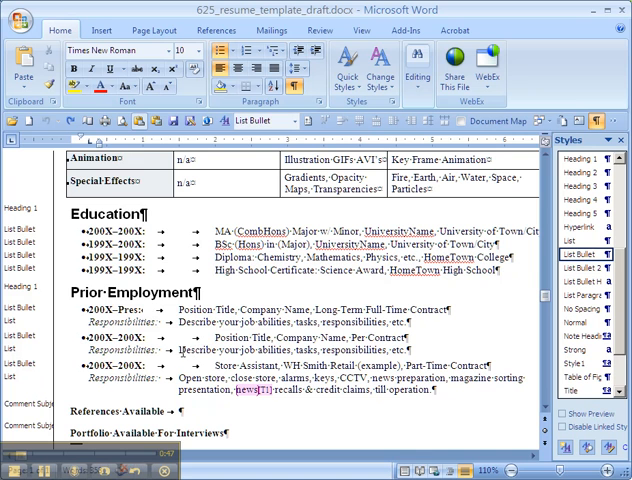
click(578, 238)
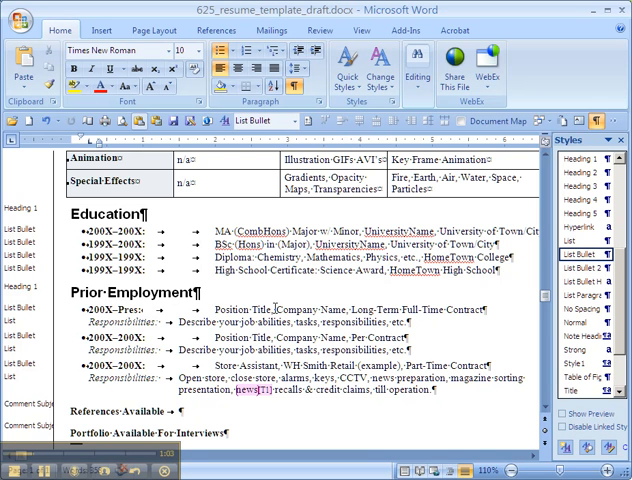
double_click(228, 309)
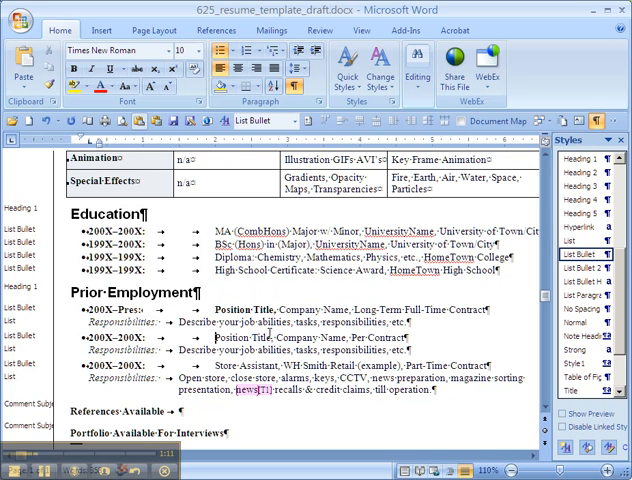
double_click(239, 337)
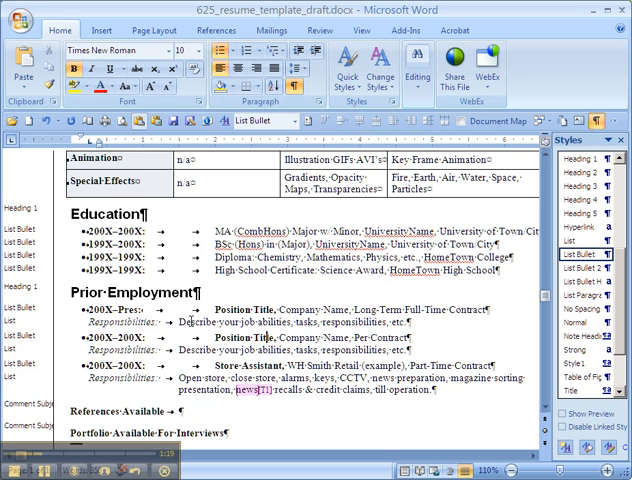
click(571, 240)
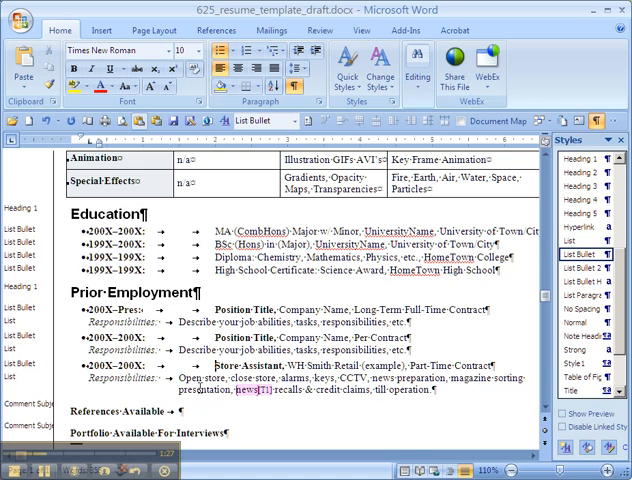
click(575, 238)
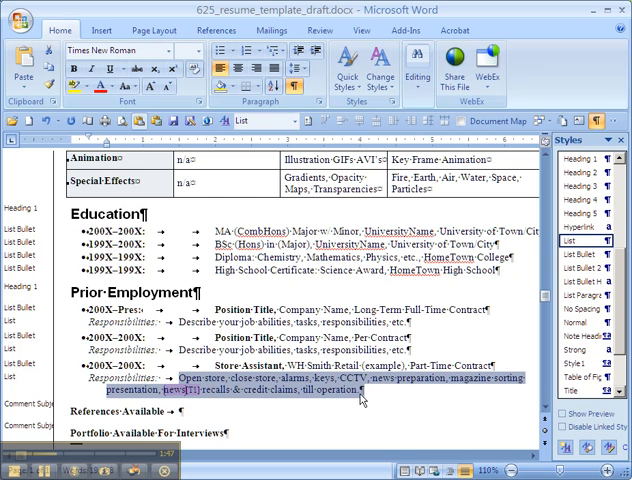
click(296, 85)
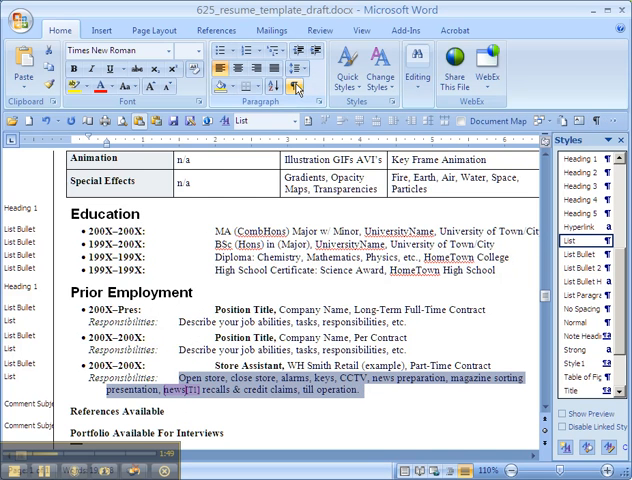
click(296, 86)
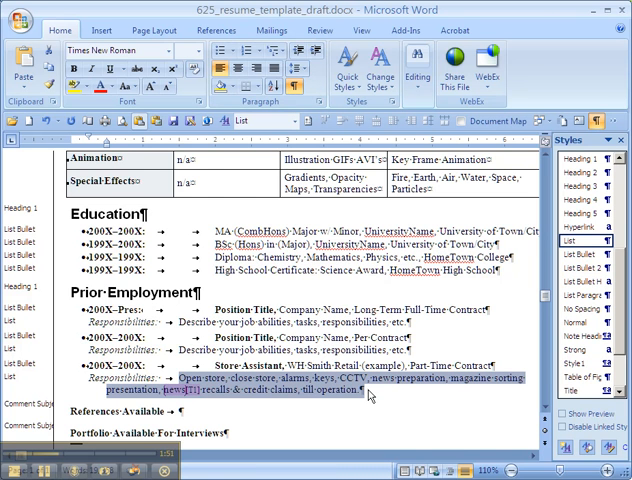